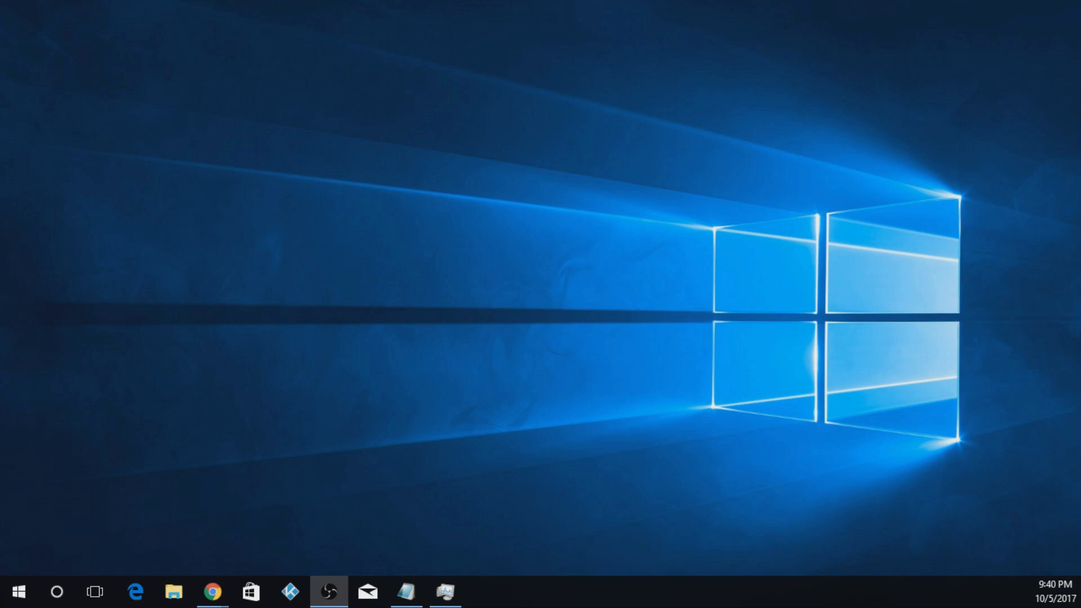
# - Bring up Task Manager with the detailed Processes list showing
pyautogui.click(444, 591)
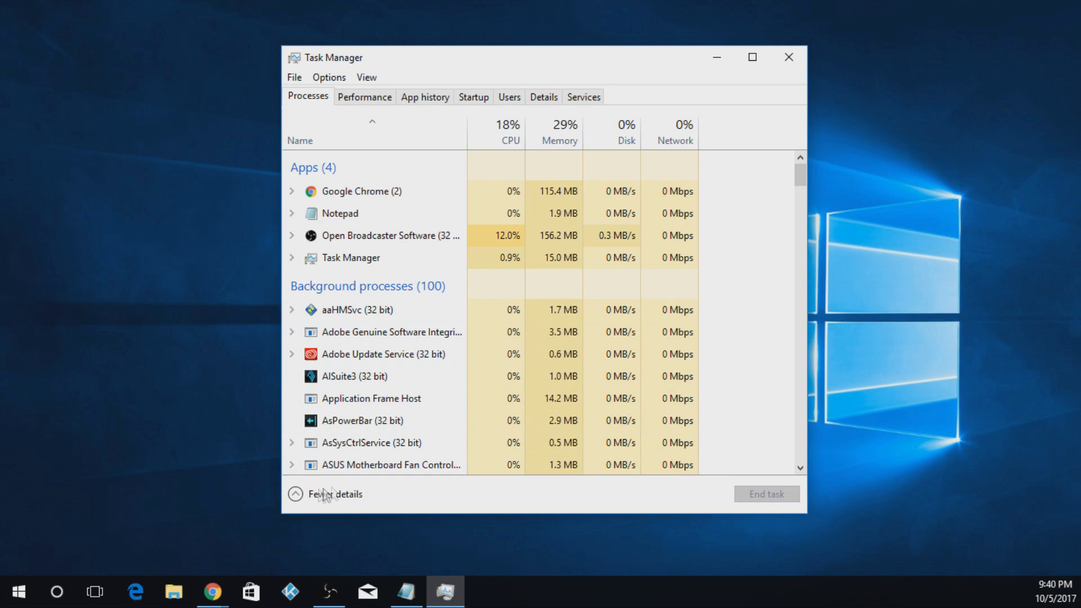
pyautogui.click(296, 493)
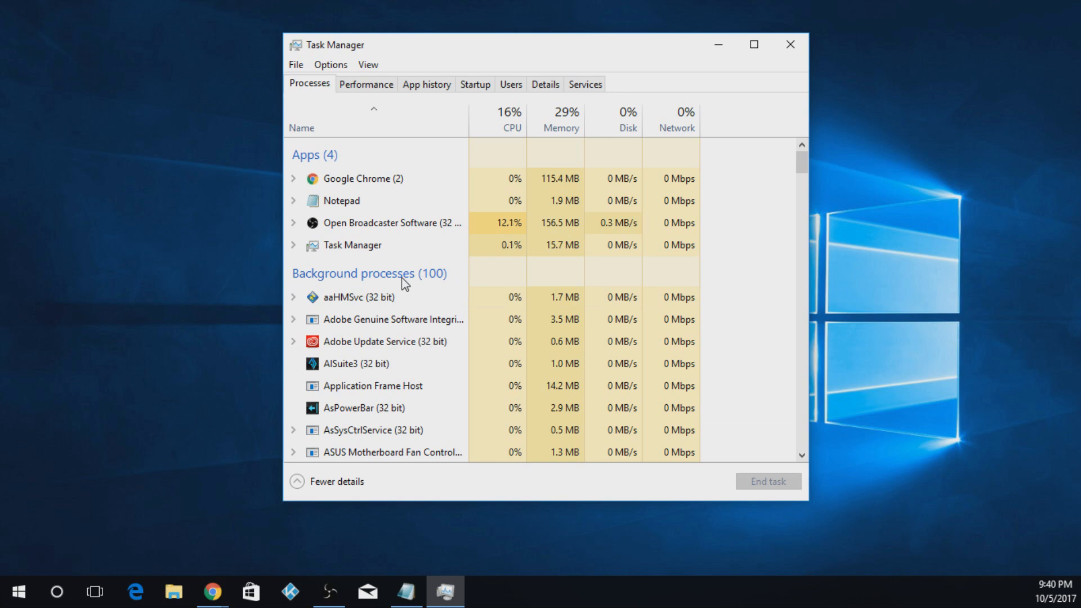
pyautogui.moveTo(412, 318)
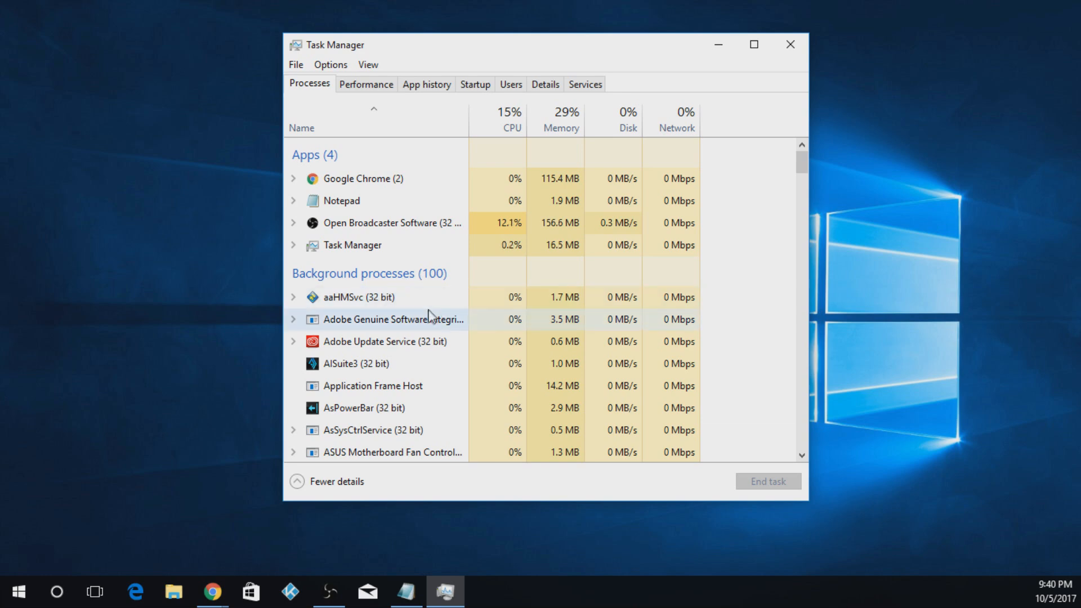
# - End the Steam Client Bootstrapper and Service background processes, then close Task Manager
pyautogui.scroll(-3)
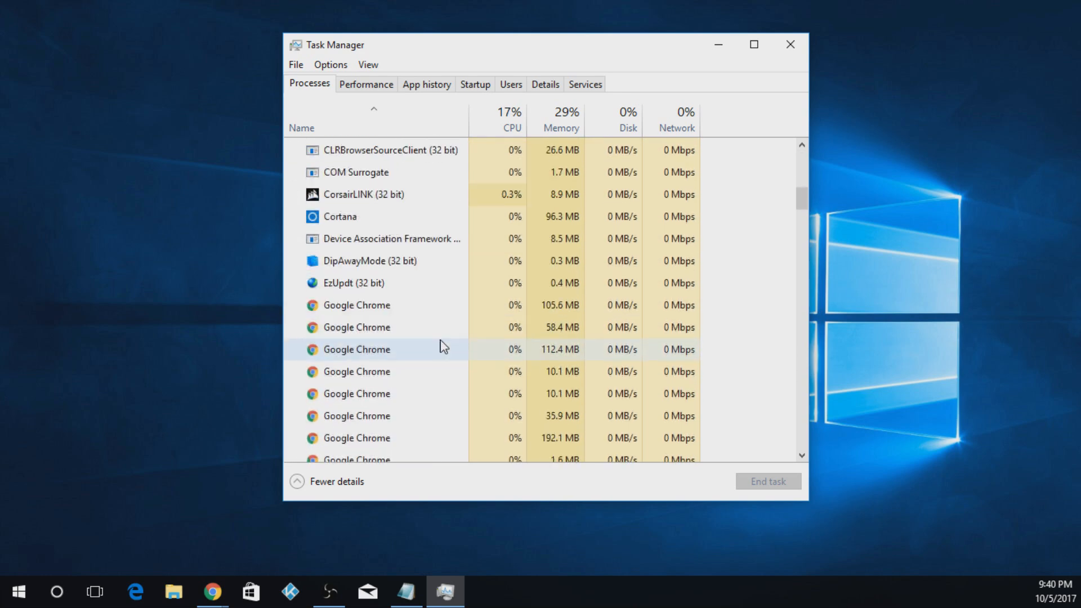
pyautogui.scroll(-3)
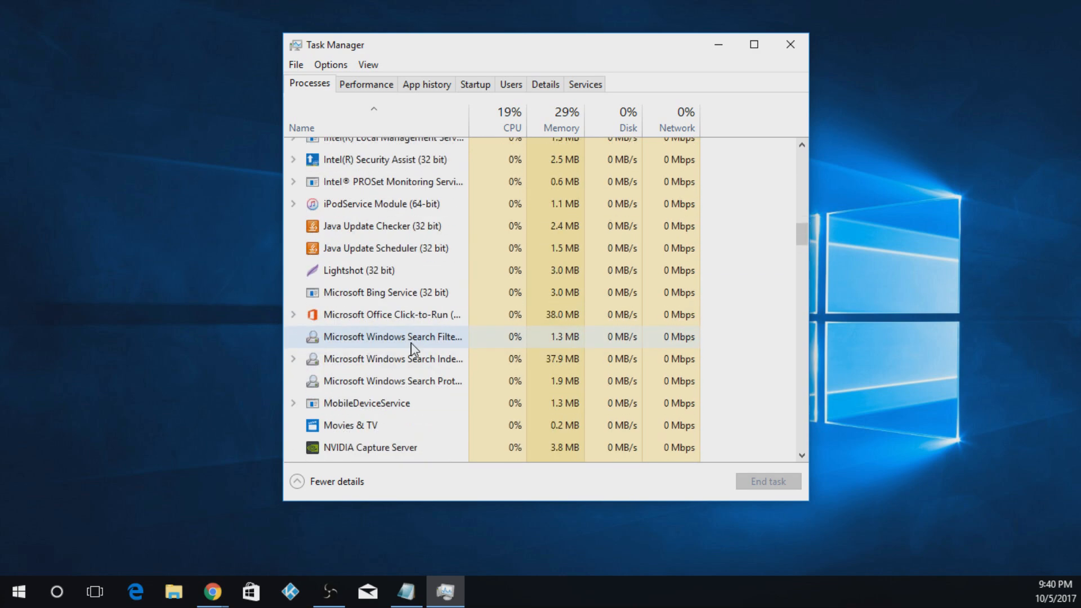
pyautogui.scroll(-3)
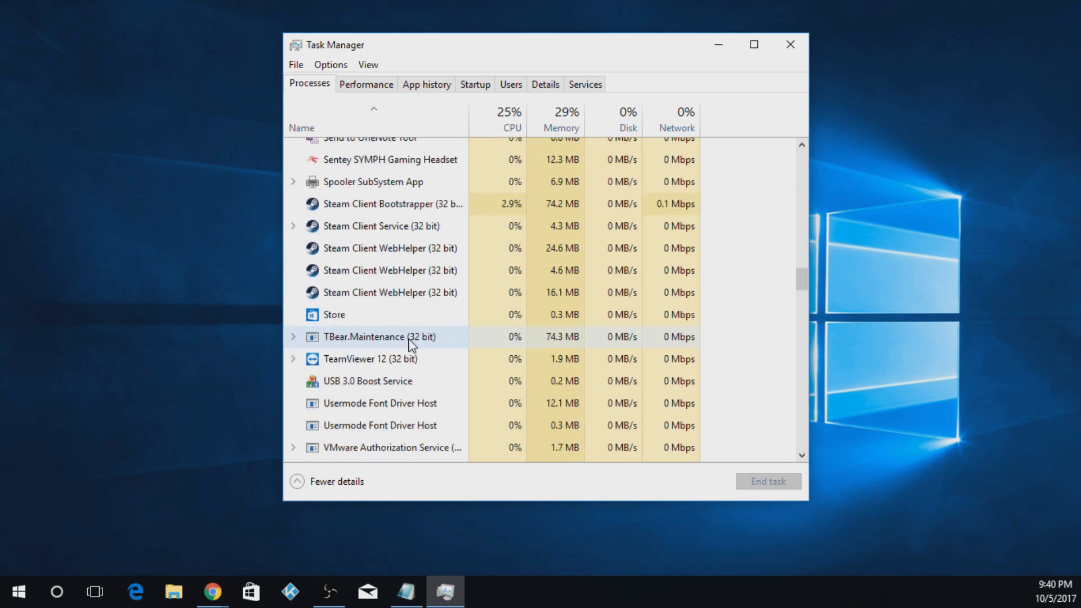
pyautogui.rightClick(386, 274)
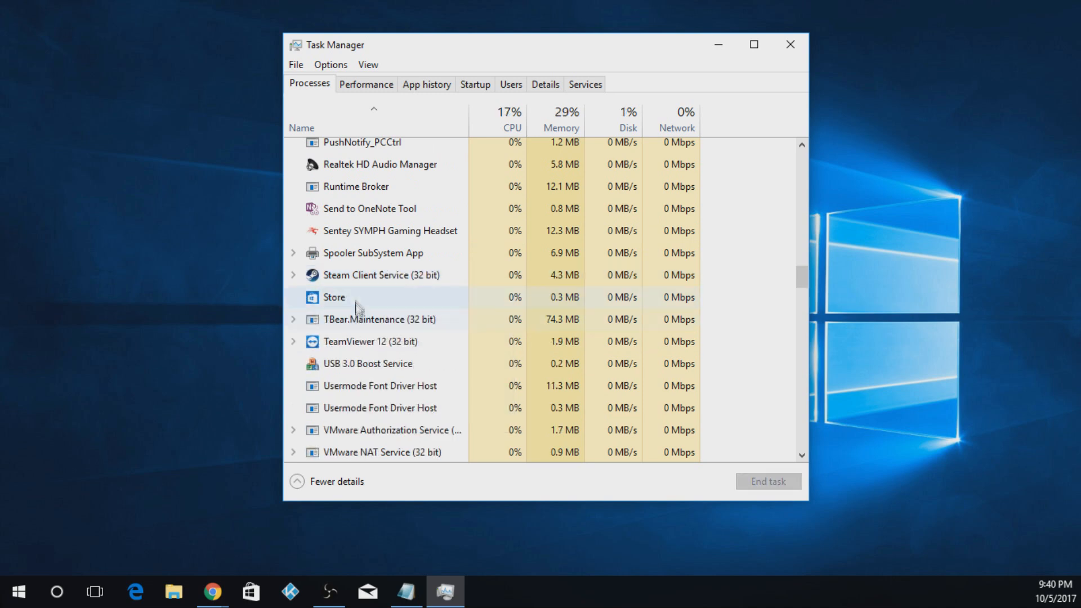
pyautogui.rightClick(333, 298)
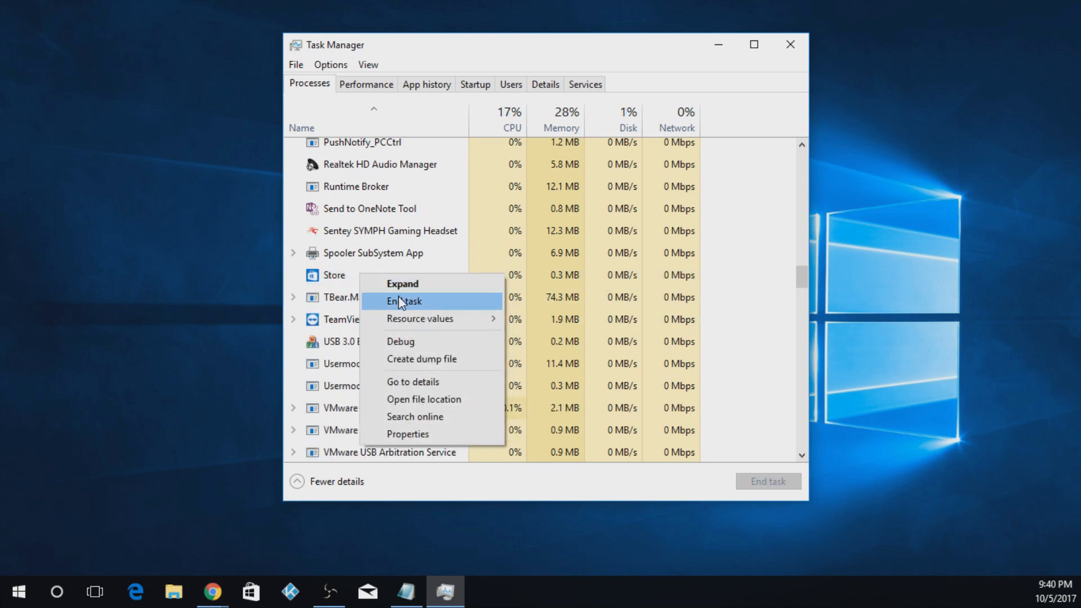
pyautogui.click(372, 318)
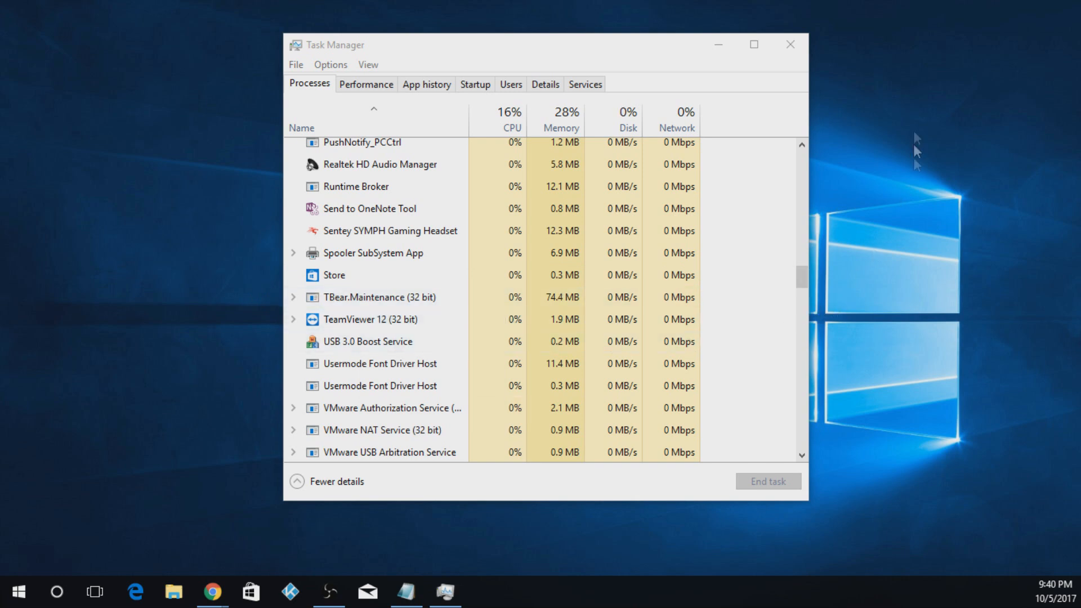
pyautogui.click(789, 44)
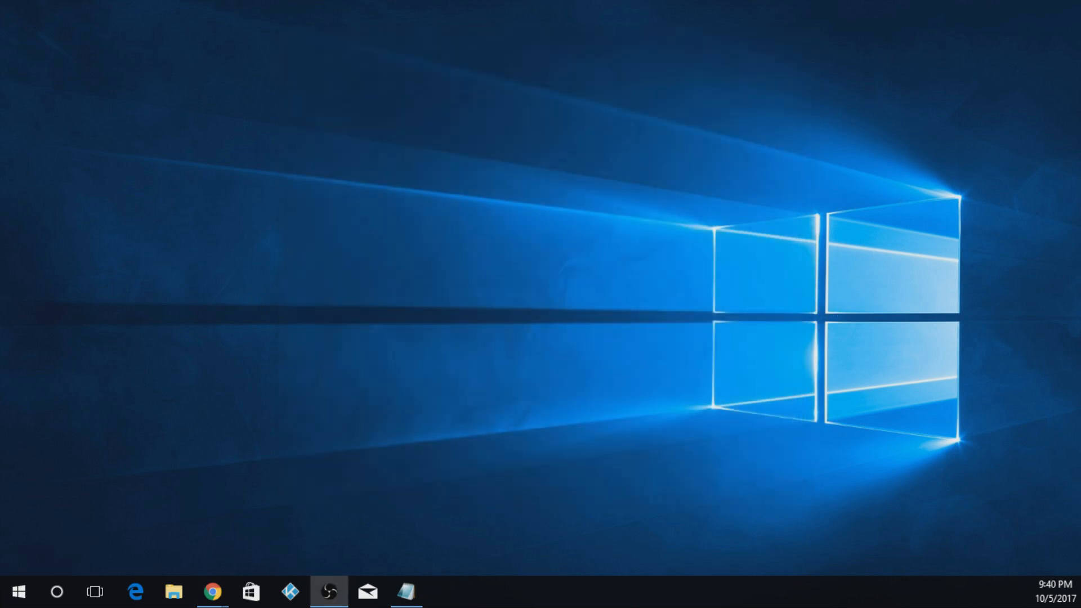
# - Launch Steam from the Start menu by searching "st"
pyautogui.click(19, 591)
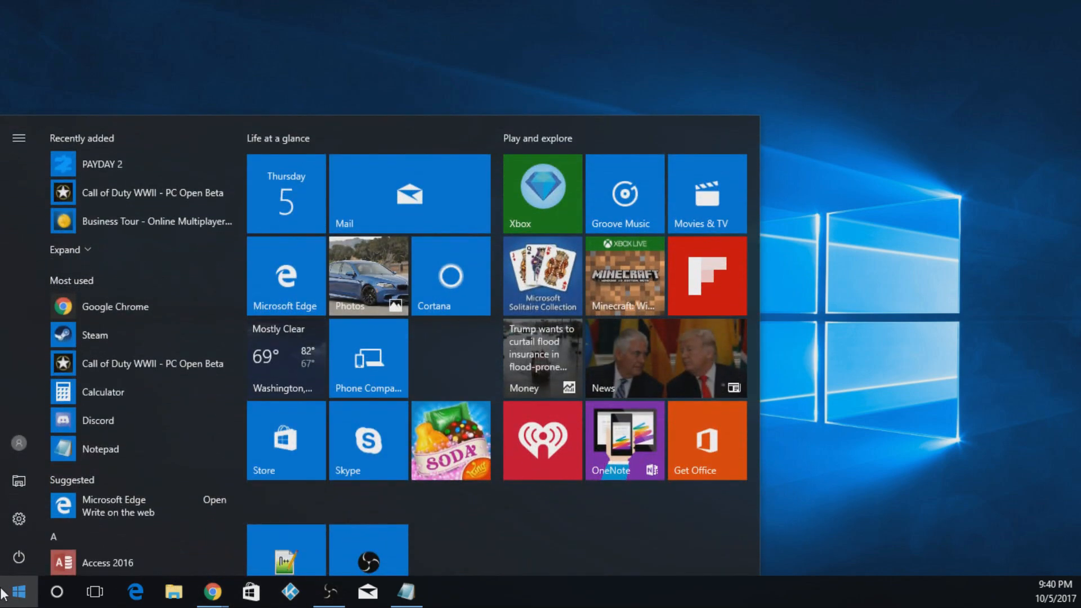
pyautogui.write('st')
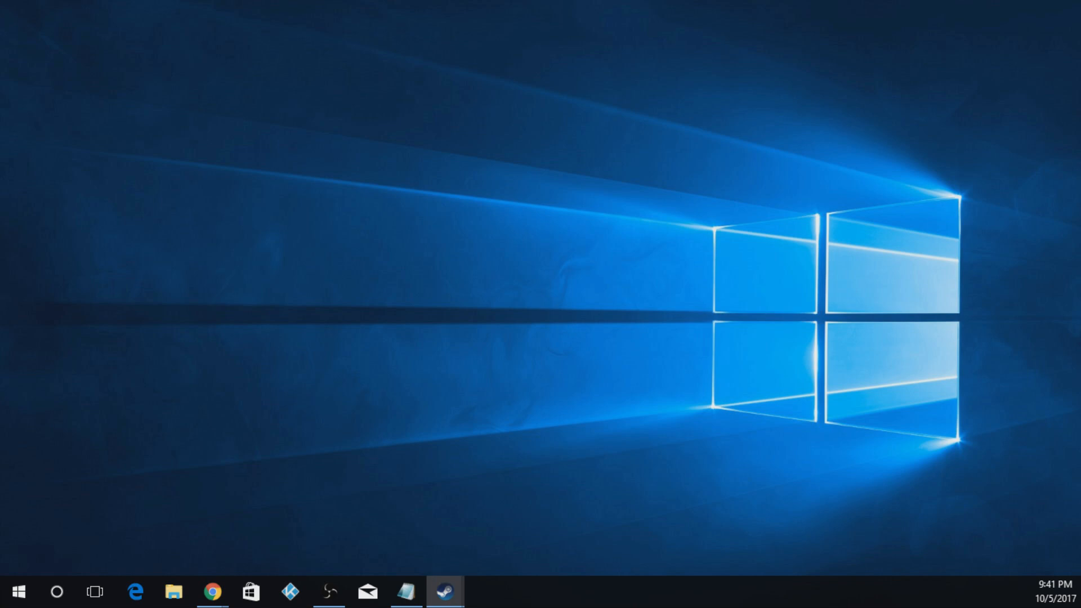
# - Show Steam's Library and bring up the options for Counter-Strike: Global Offensive
pyautogui.click(446, 591)
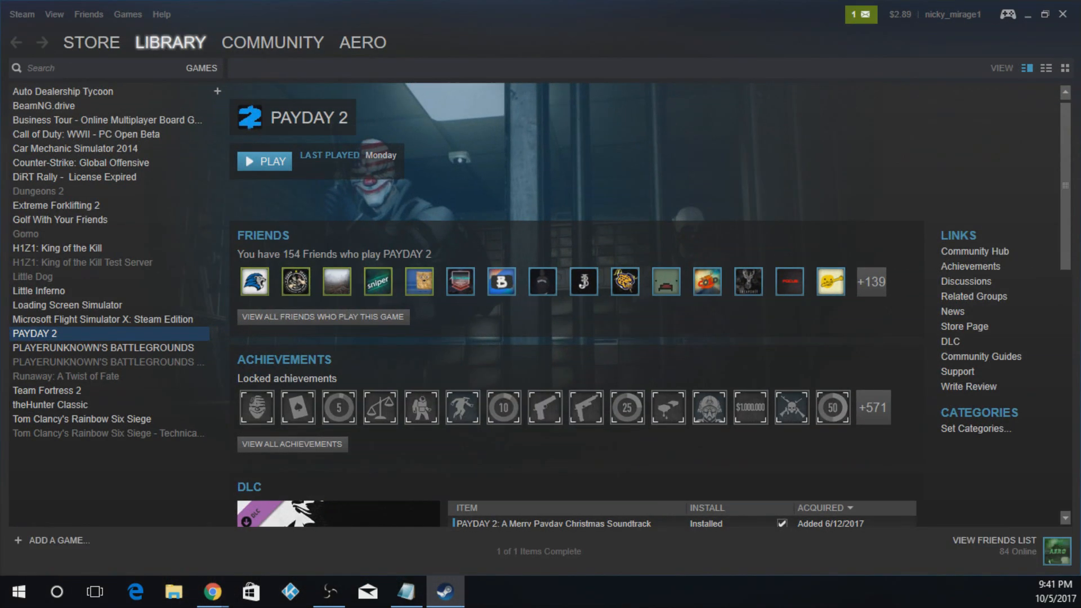
pyautogui.click(91, 42)
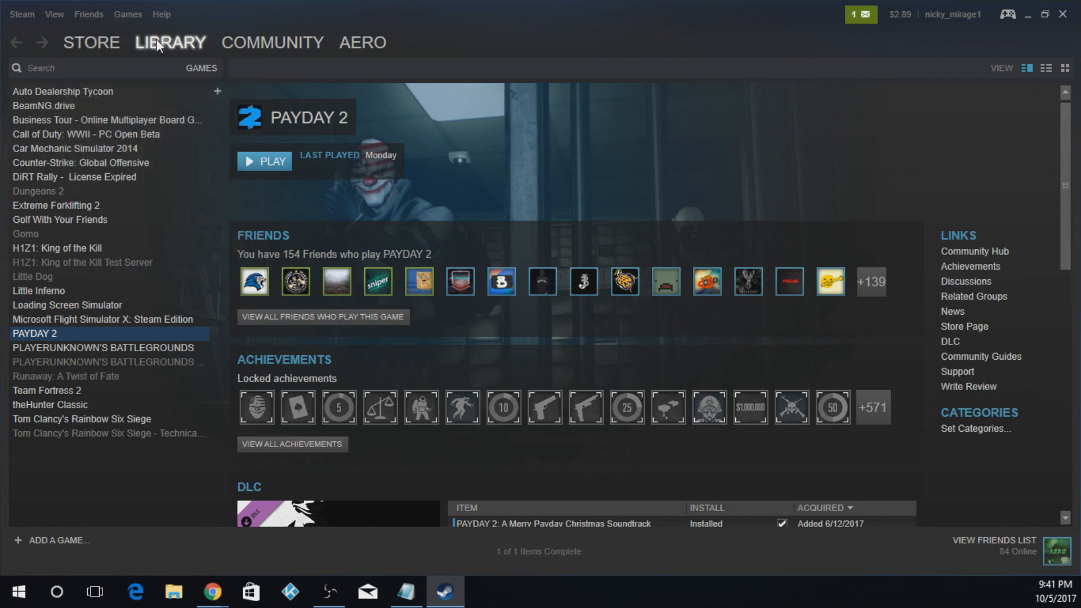
pyautogui.moveTo(120, 308)
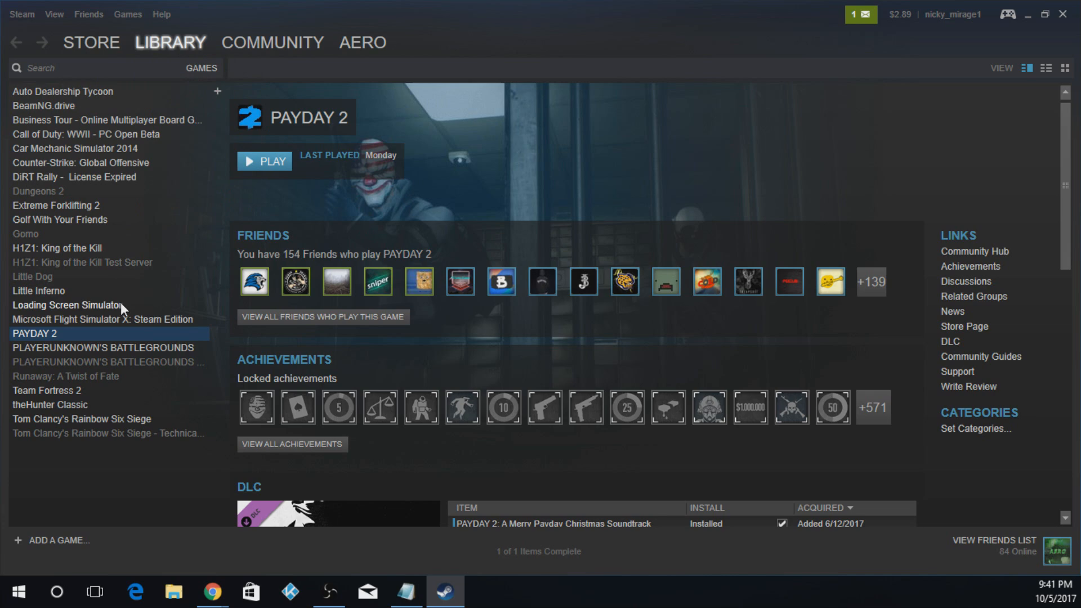
pyautogui.rightClick(80, 162)
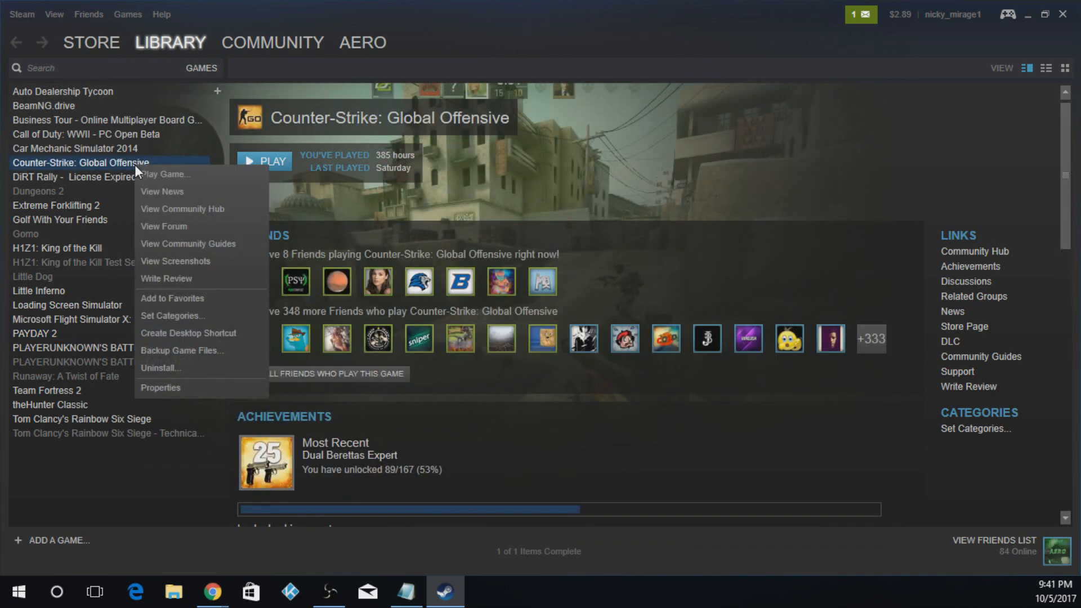
pyautogui.moveTo(172, 321)
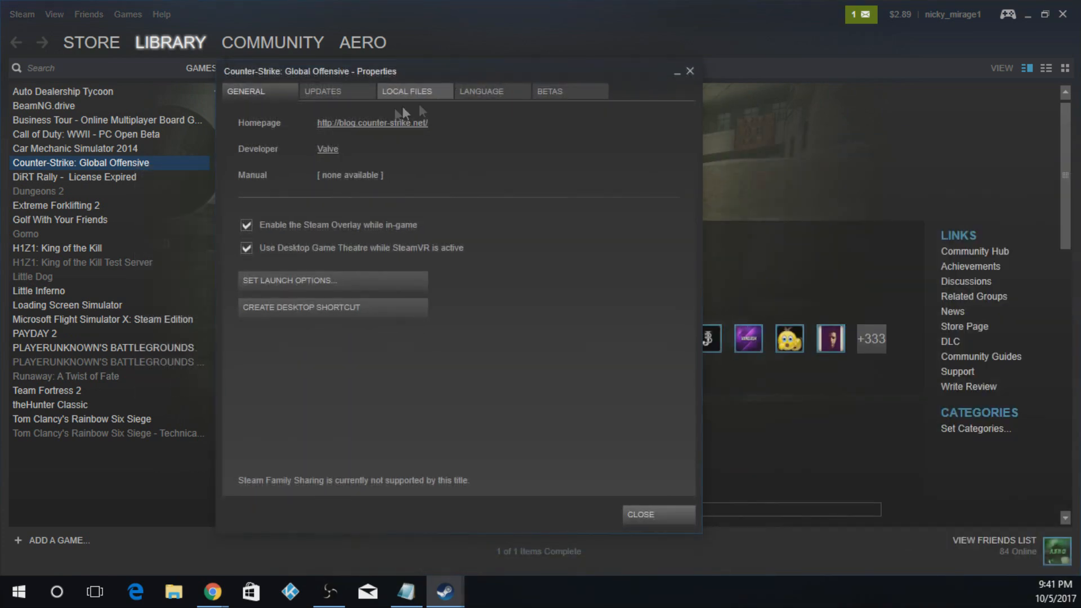
# - Start Verify Integrity of Game Files for CS:GO from Local Files
pyautogui.click(405, 91)
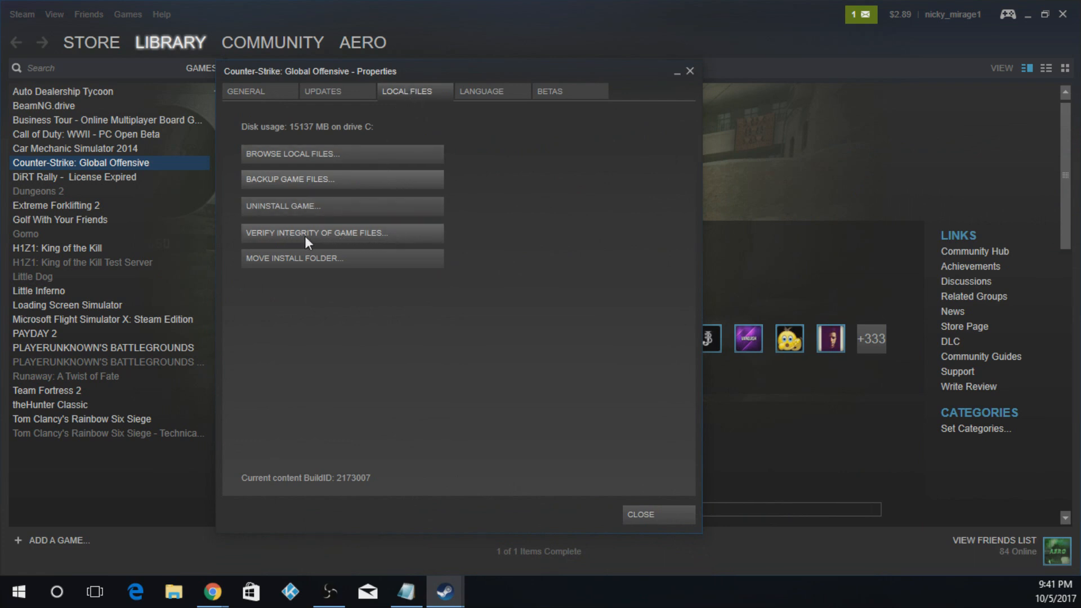
pyautogui.click(316, 231)
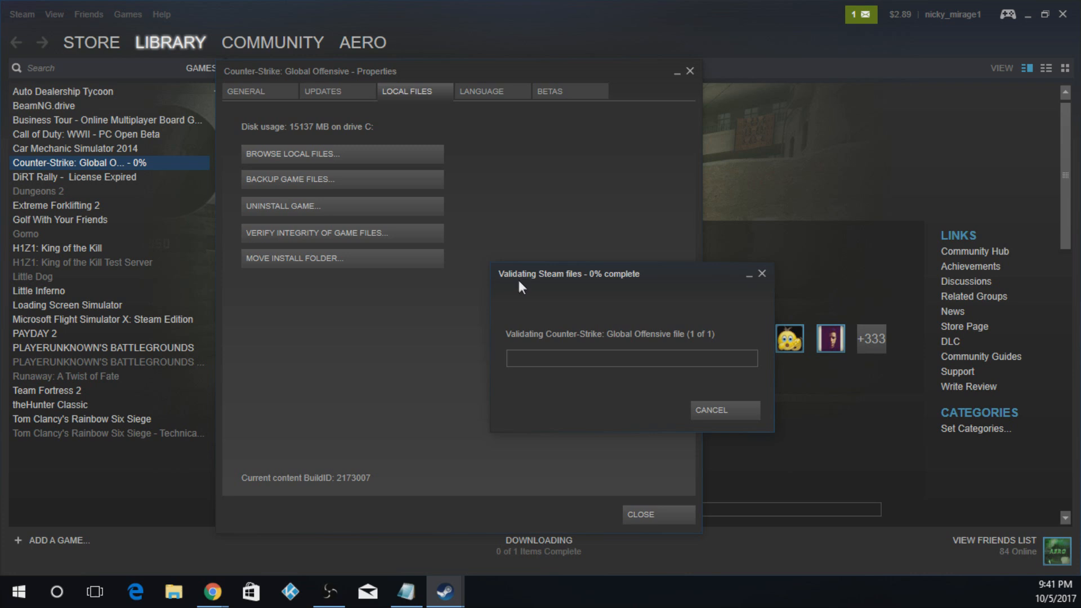